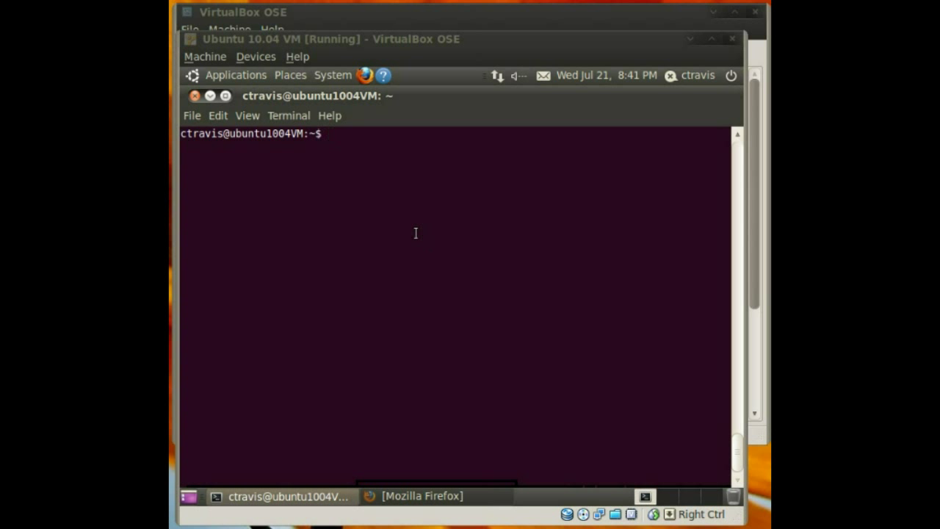
mouse_move(740, 188)
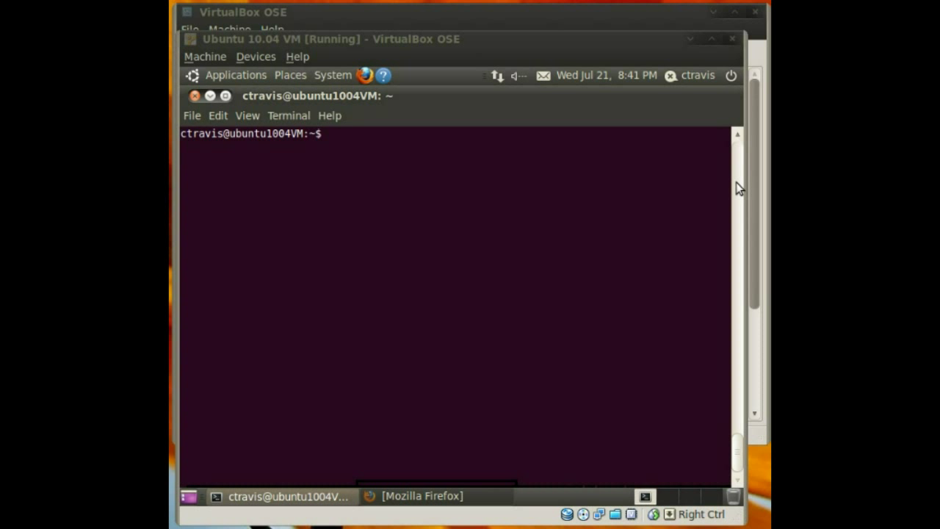
Step: Print /var/www/index.html with cat, showing the default 'It works!' markup, then switch to Firefox
type("ca")
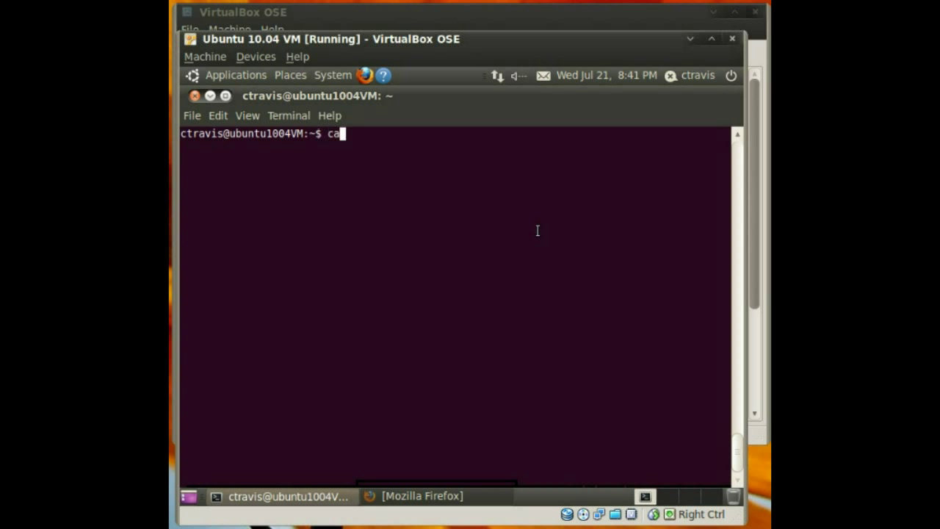
type("t /")
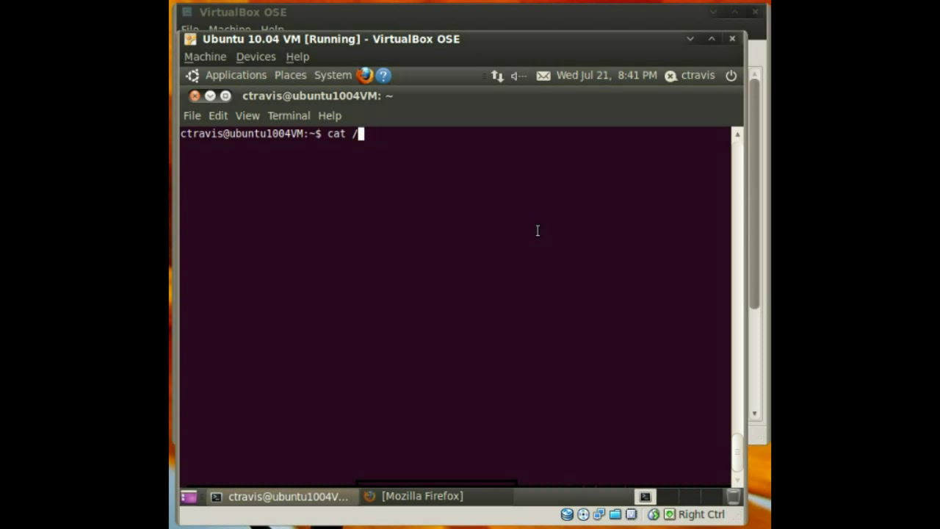
type("var/www/ind")
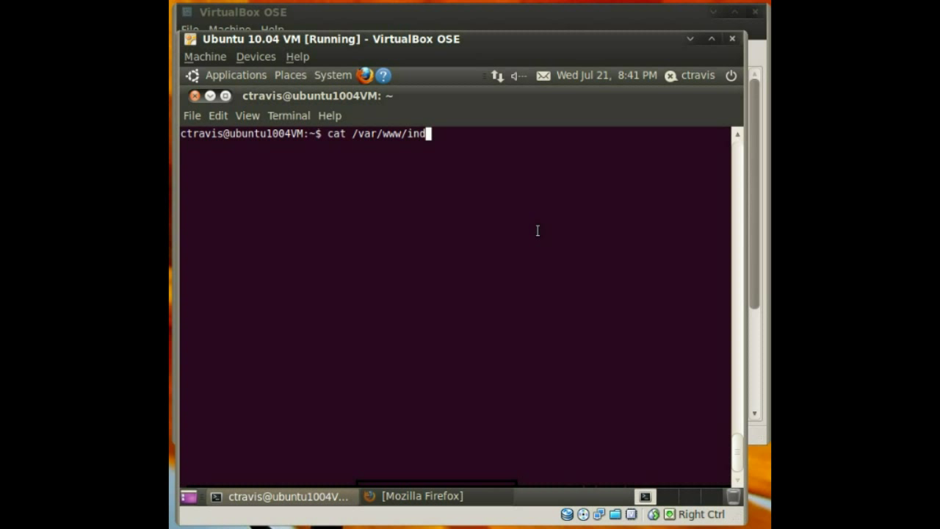
key("Return")
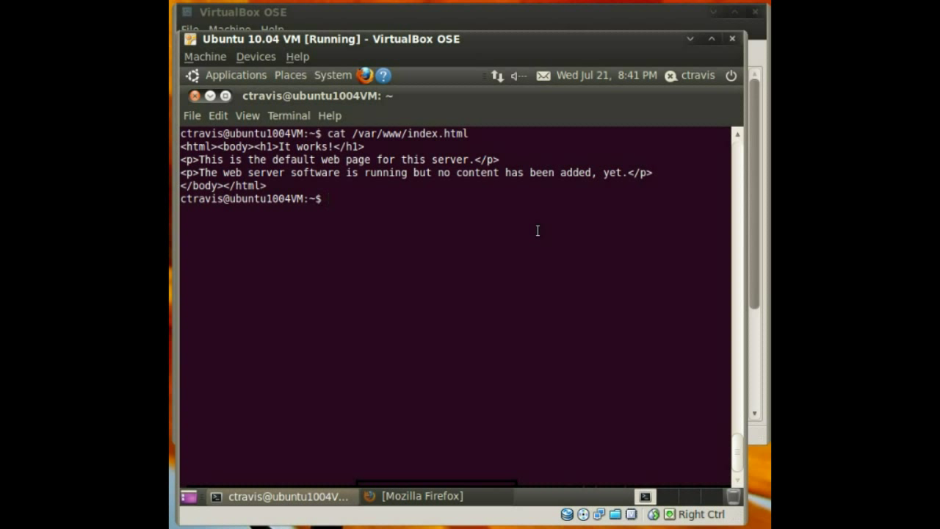
mouse_move(388, 188)
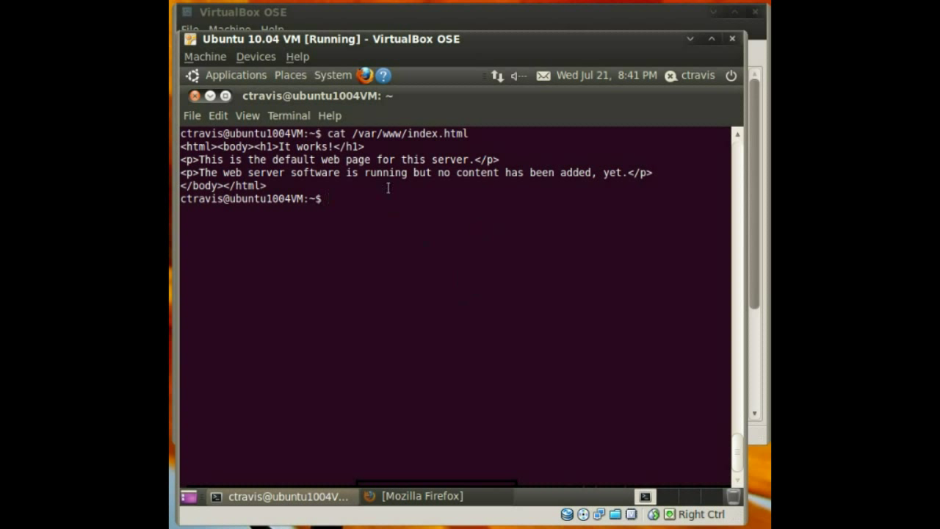
left_click(422, 497)
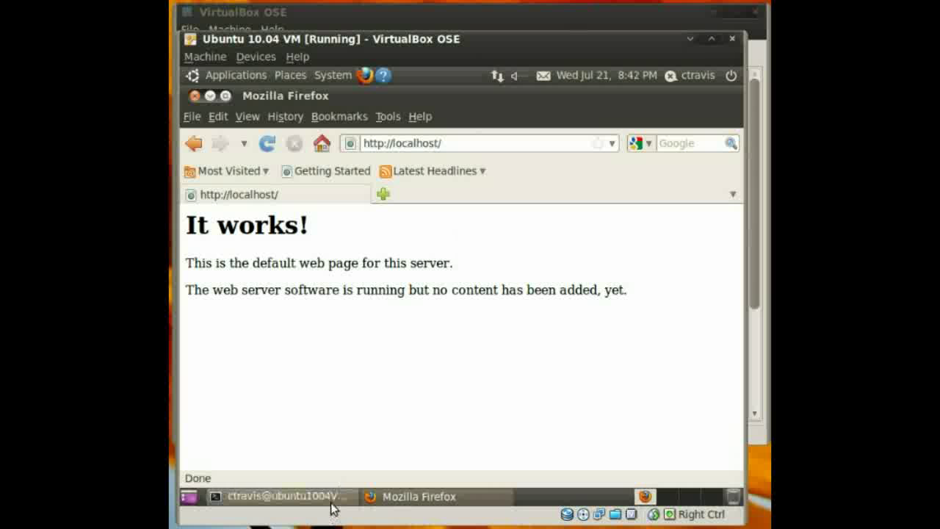
Step: Bring the terminal window back to the front from the taskbar
left_click(267, 496)
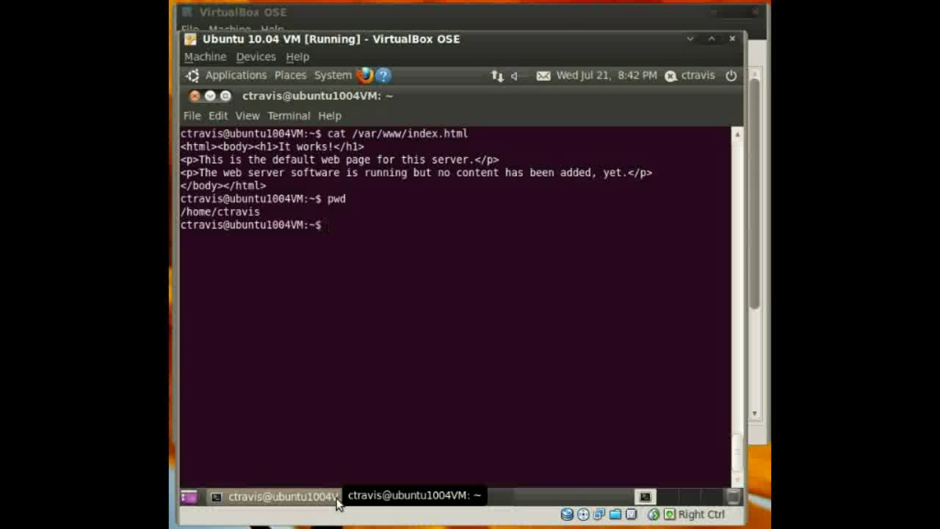
Step: Create a www folder in the home directory with mkdir
type("mkdir w")
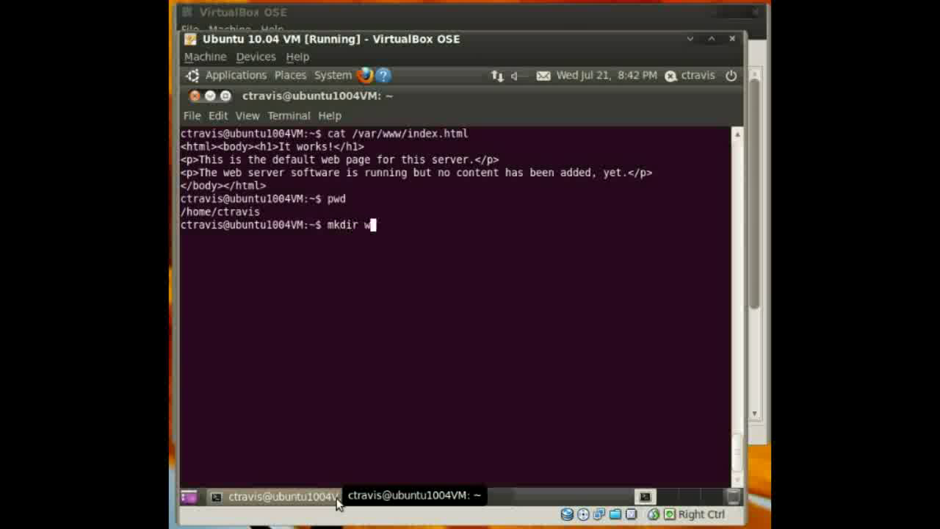
key("Return")
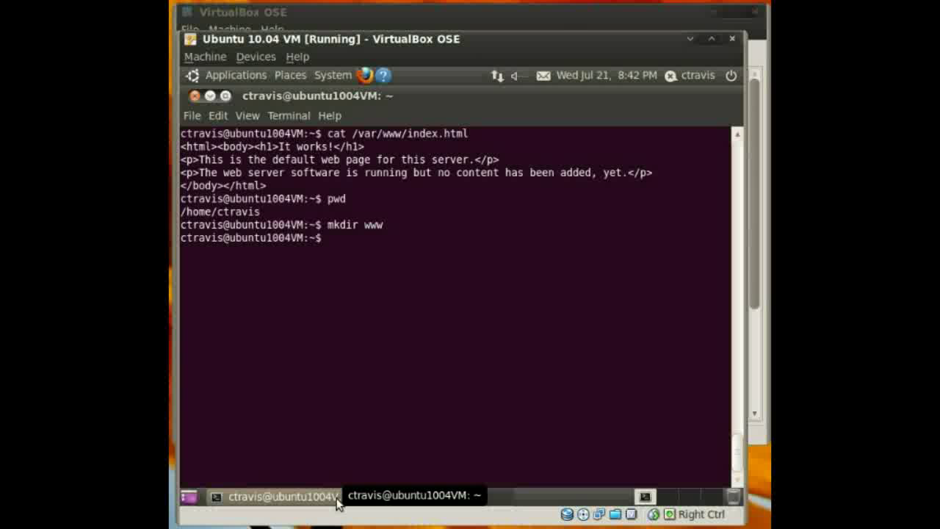
Step: Open /etc/apache2/sites-available/default in nano with sudo
type("sudo")
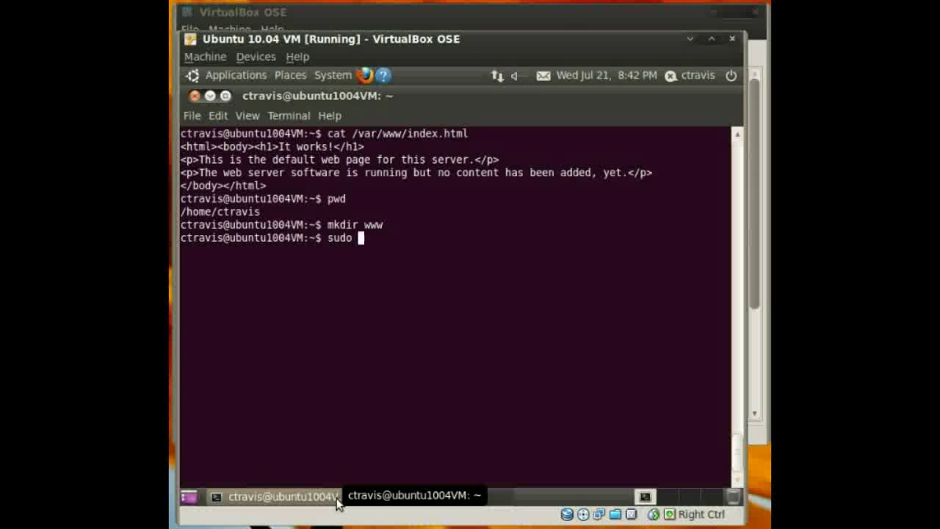
type("nano")
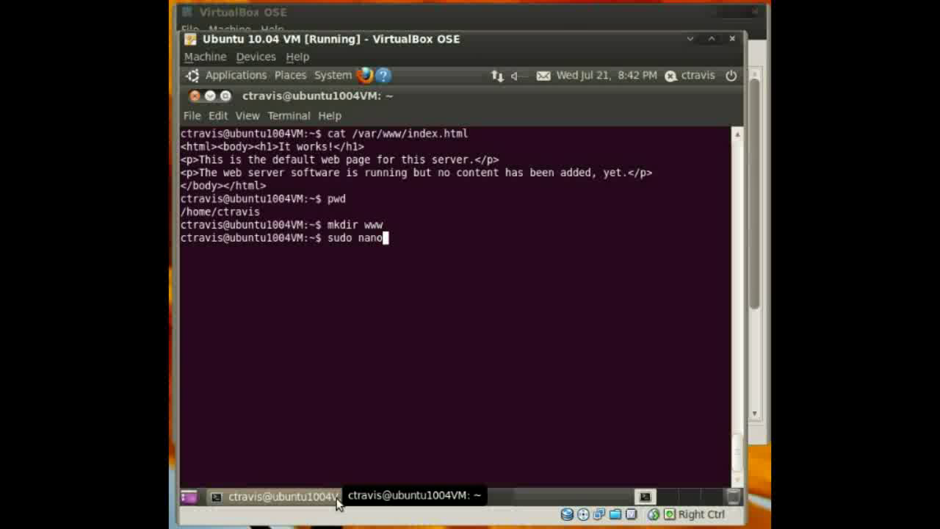
type("/etc/ap")
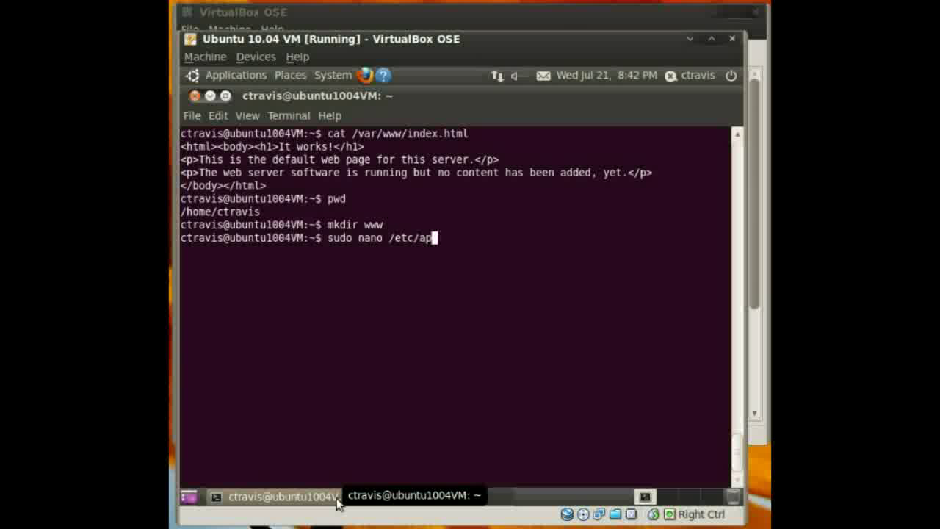
type("ache2/")
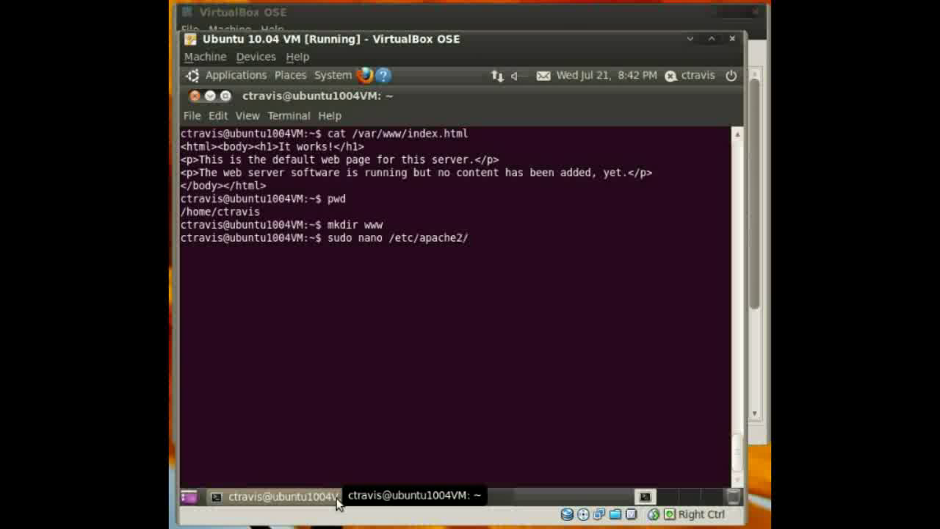
type("sites-a")
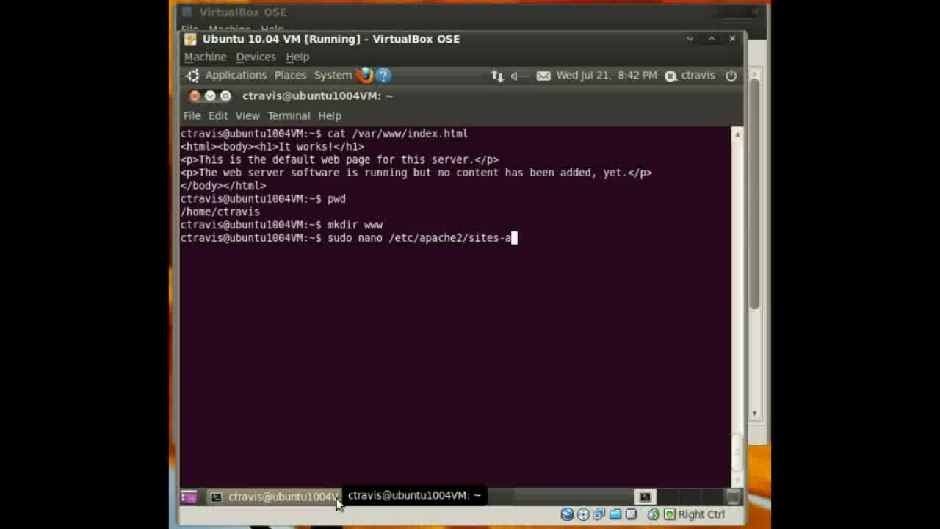
type("vailable/default")
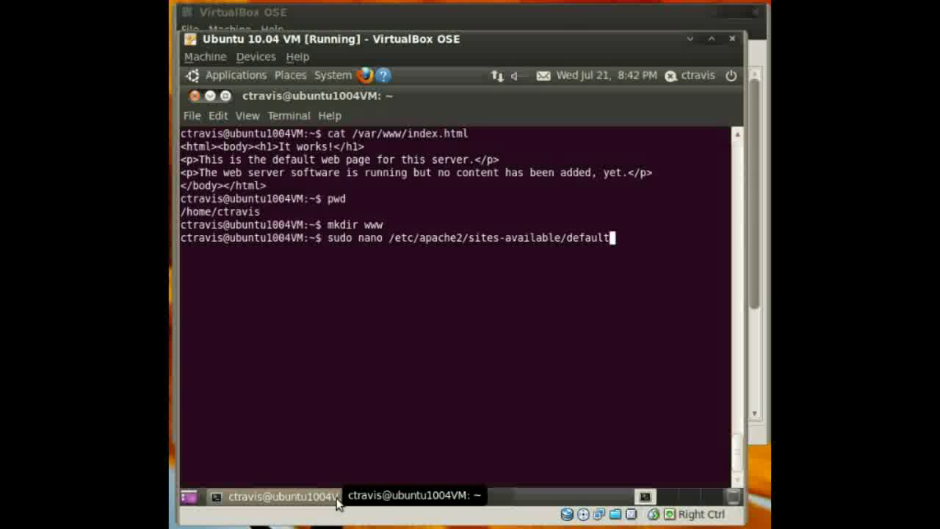
key("Return")
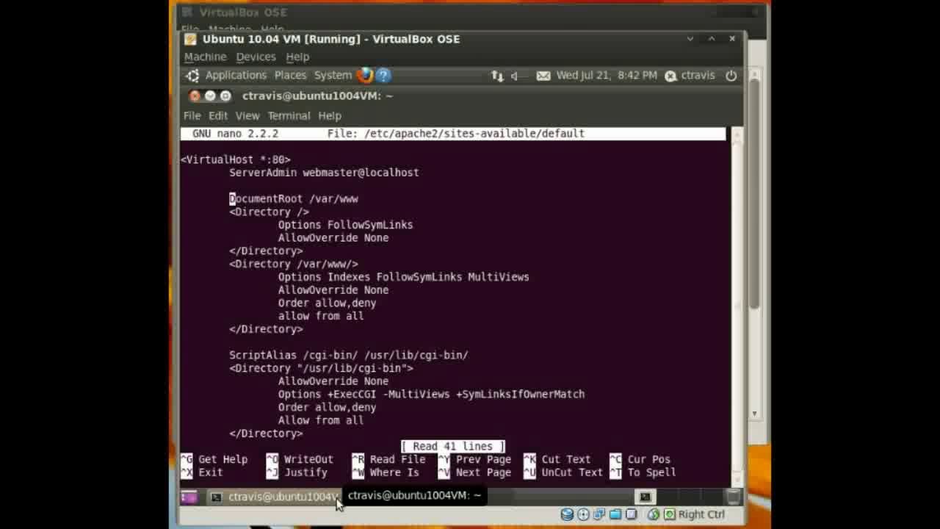
Step: Comment out DocumentRoot /var/www, set DocumentRoot /home/ctravis/www, and save and exit nano
type("#")
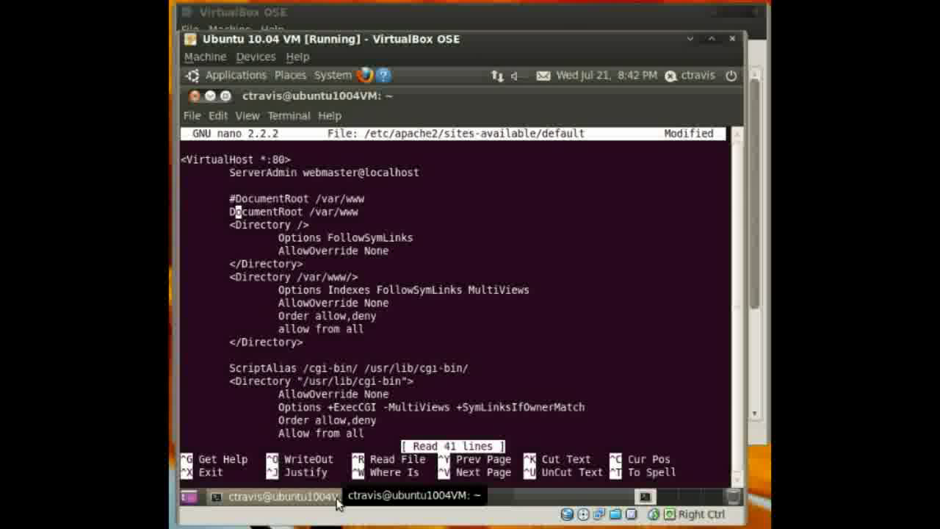
key("BackSpace")
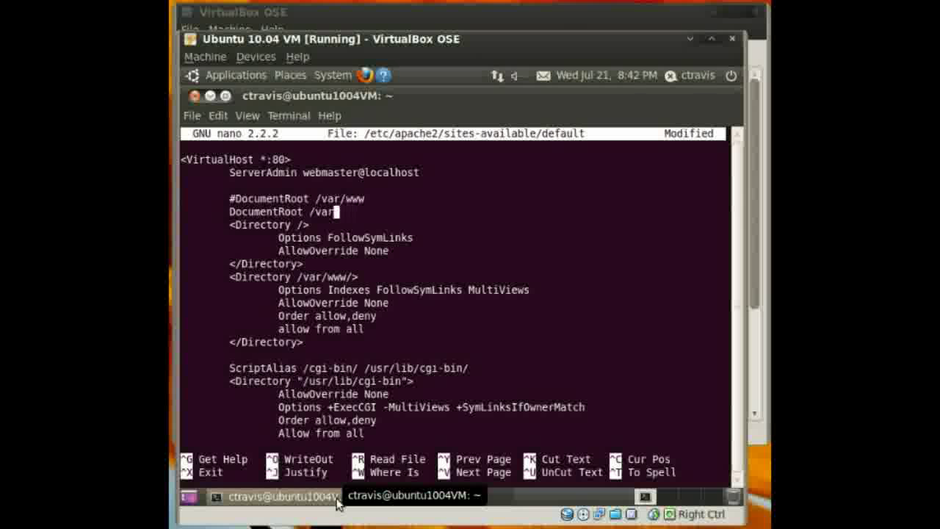
type("home/c")
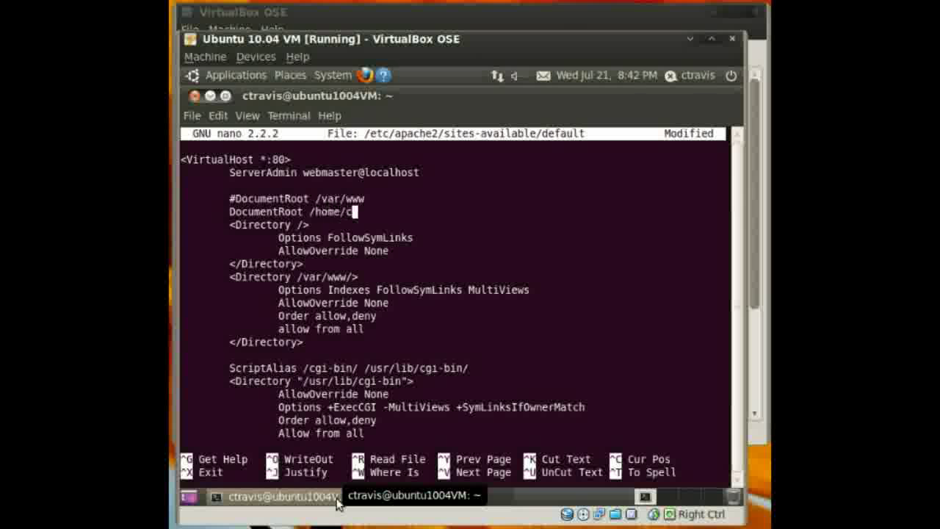
type("travis/www")
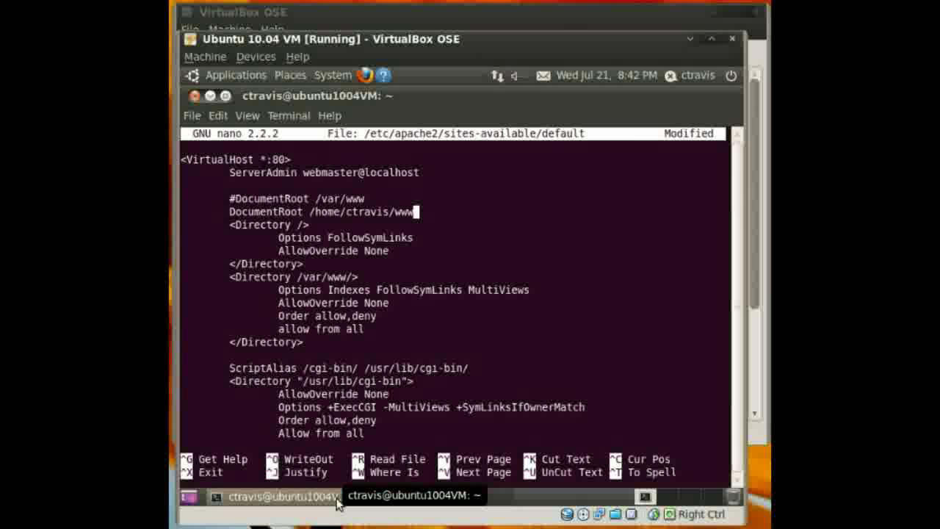
key("ctrl+x")
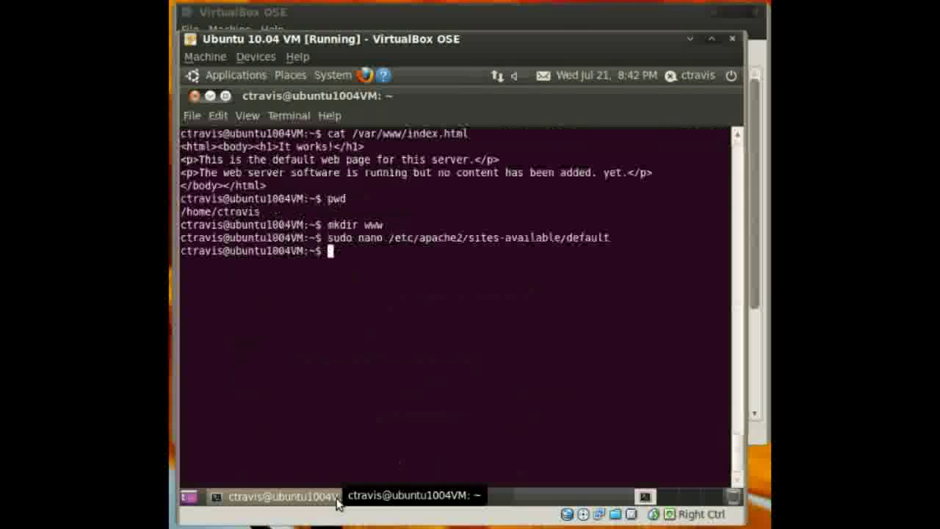
Step: Restart Apache with sudo /etc/init.d/apache2 restart
type("sudo")
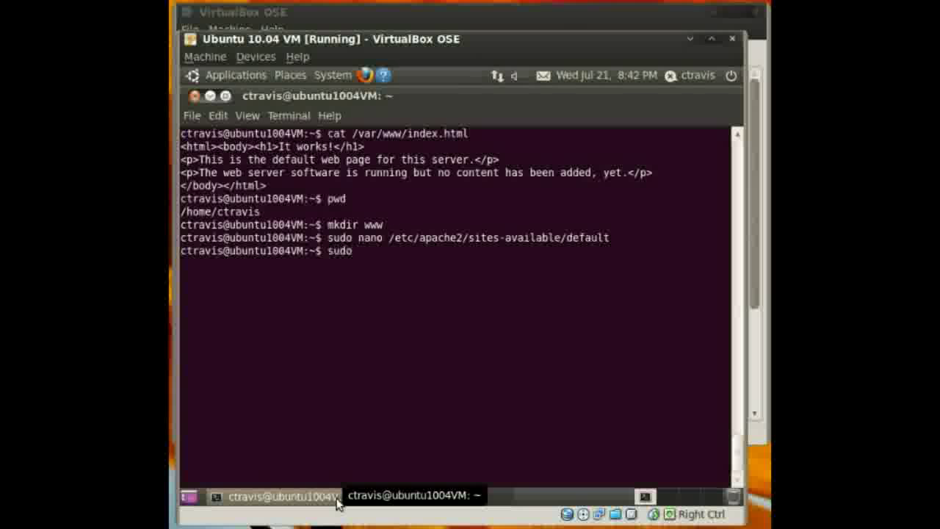
type("/etc/a")
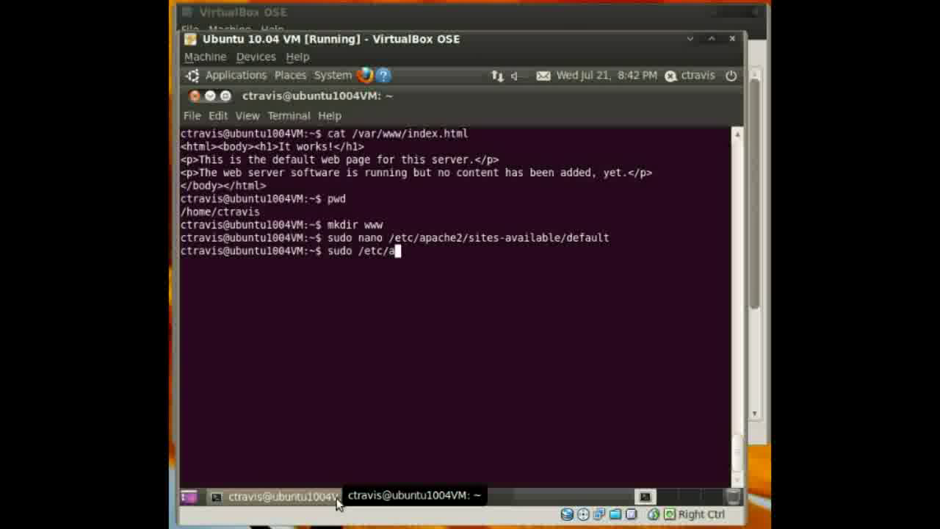
type("pache2")
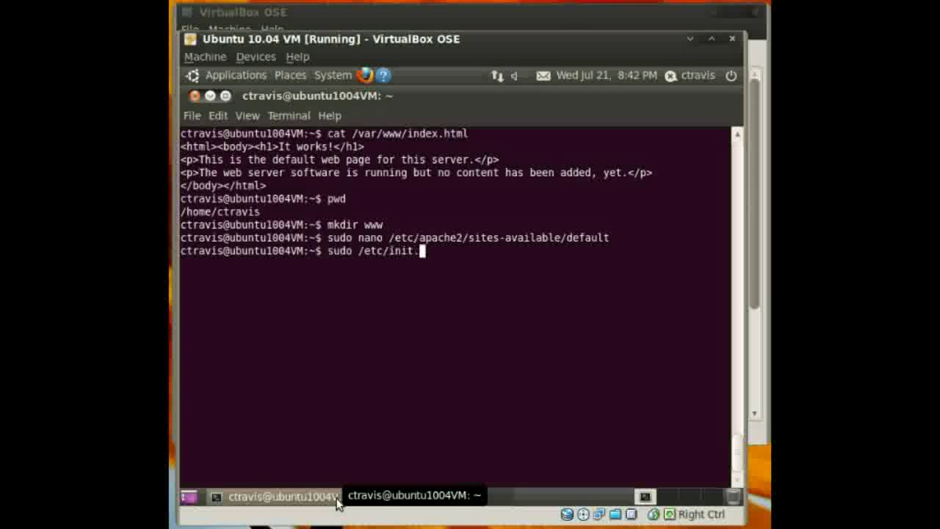
type("d/apache2 r")
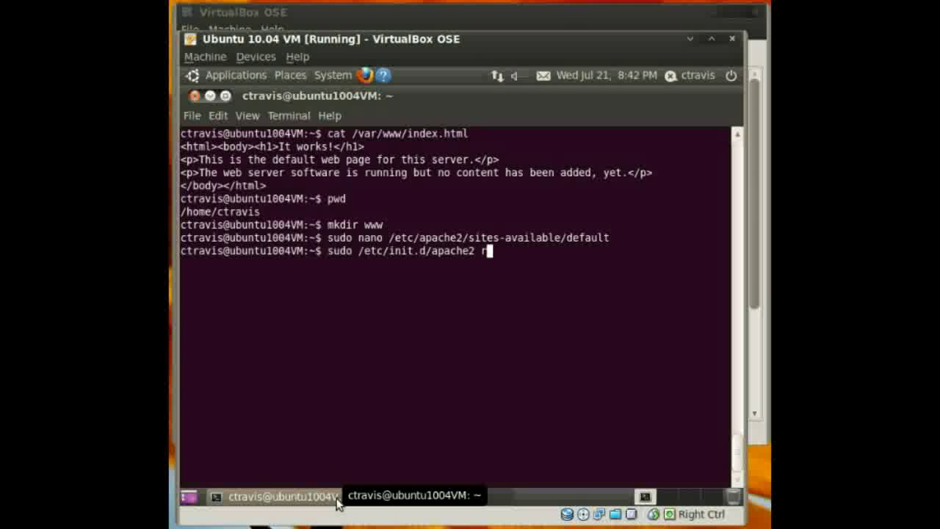
key("Return")
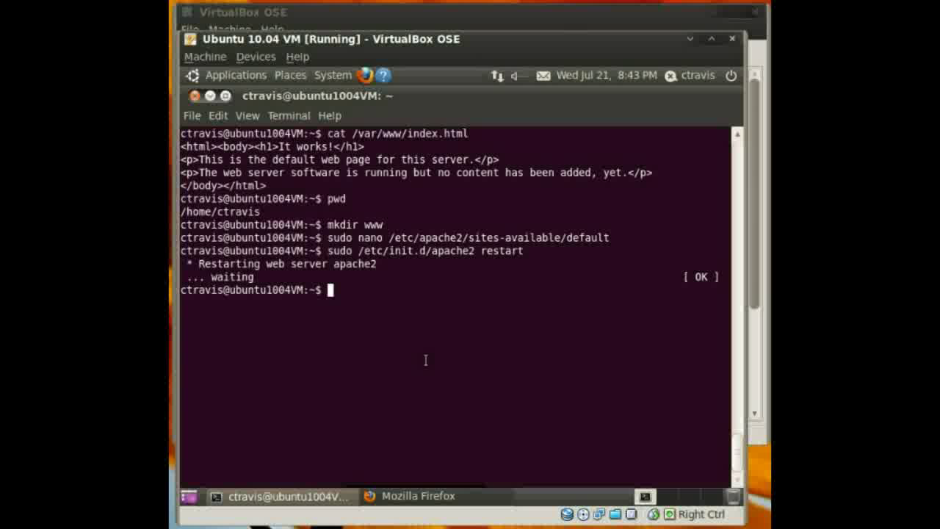
Step: Change into the www folder and begin a nano command
type("cd ww")
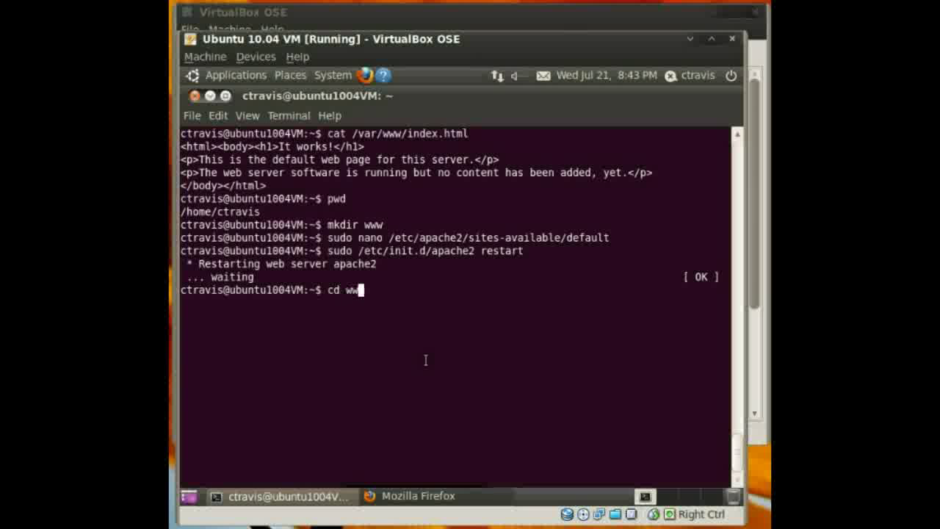
key("Return")
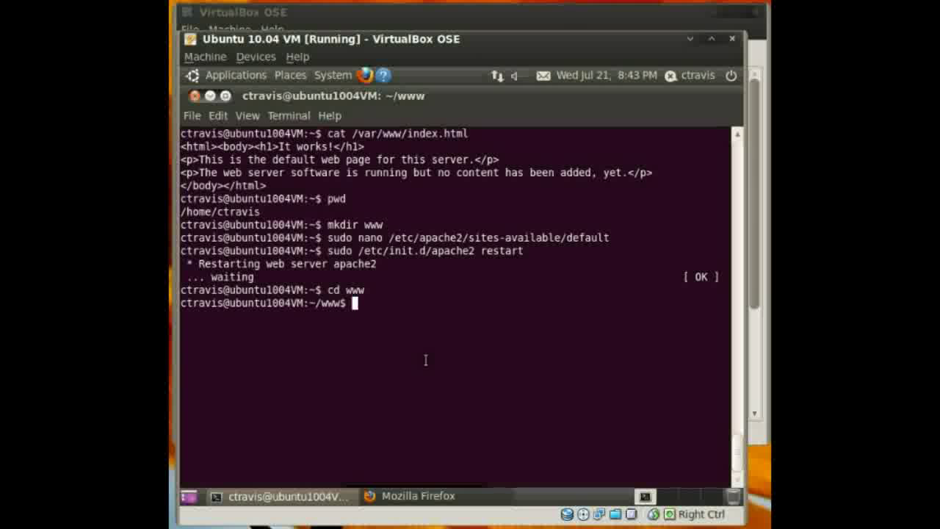
type("nano")
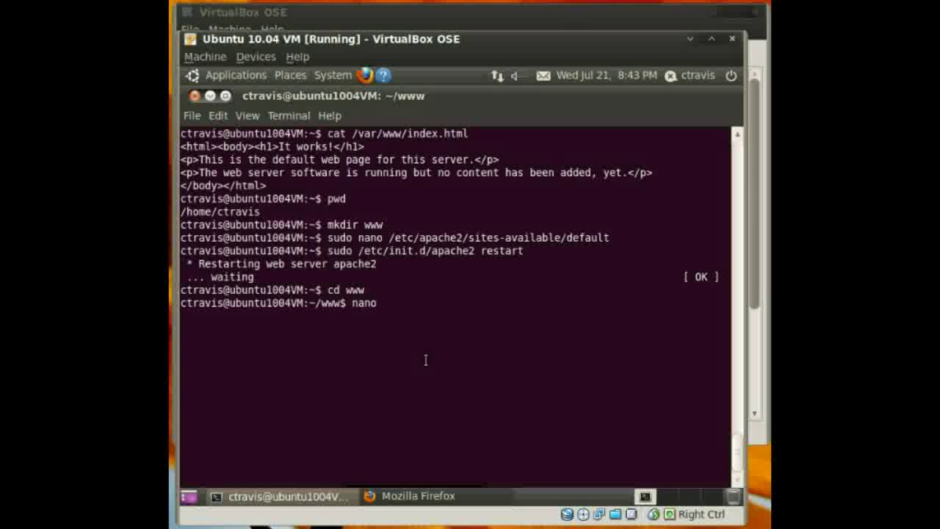
Step: Write index.html with html, body and p tags reading 'I like peanut butter!' and save it on exit
key("Return")
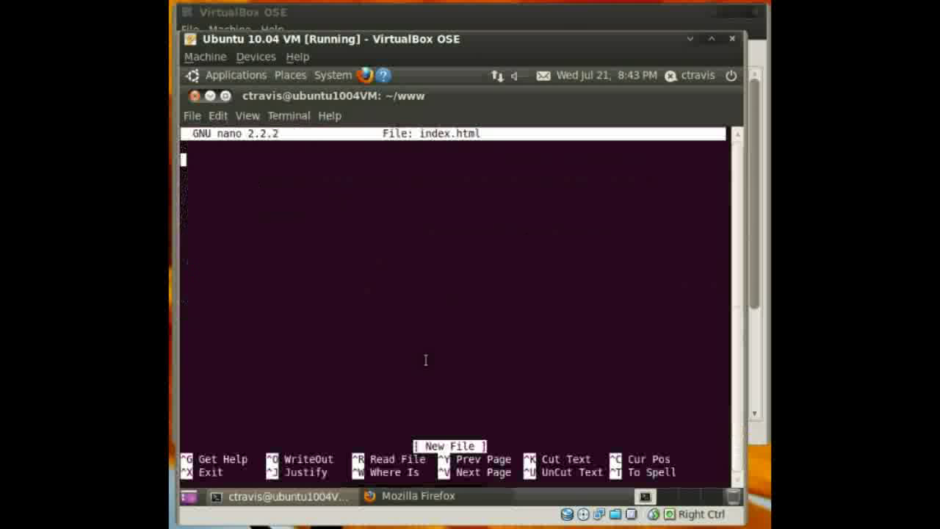
type("<html>")
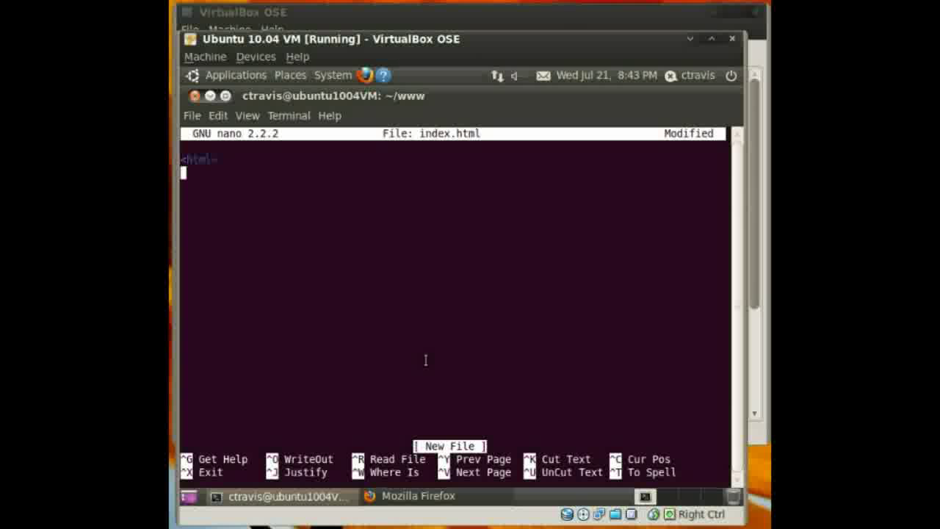
type("<body>")
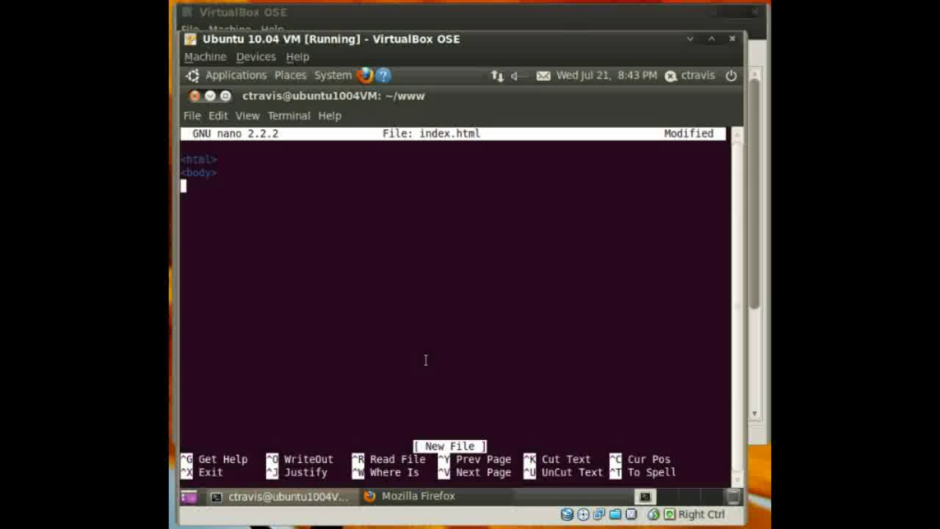
type("<p>")
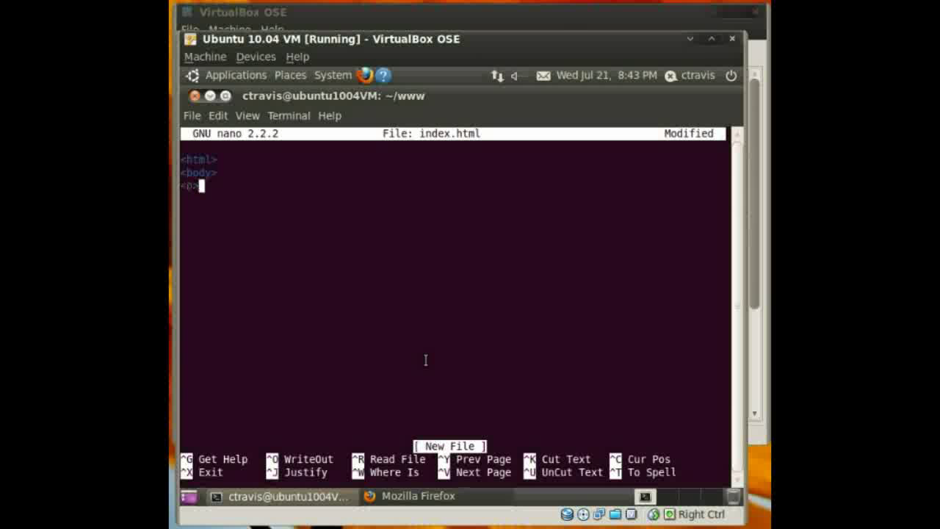
type("I like pean")
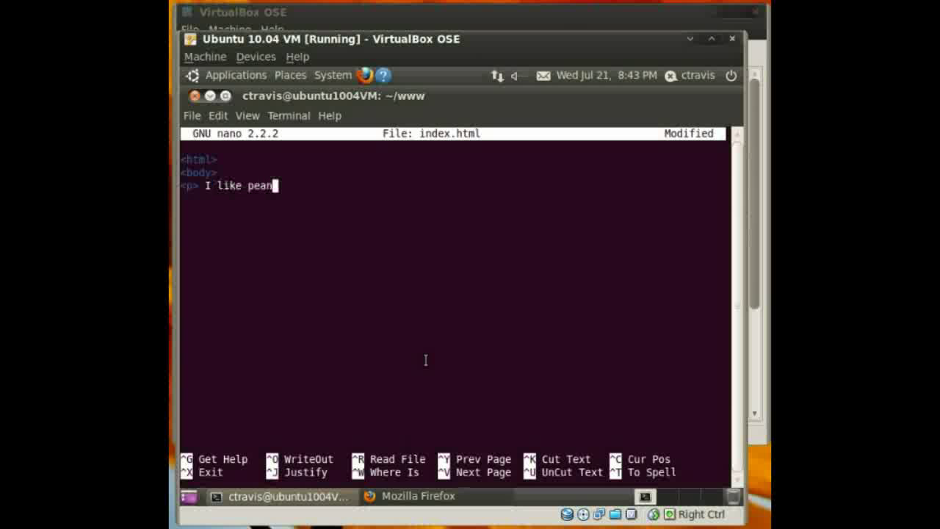
type("ut butter! <")
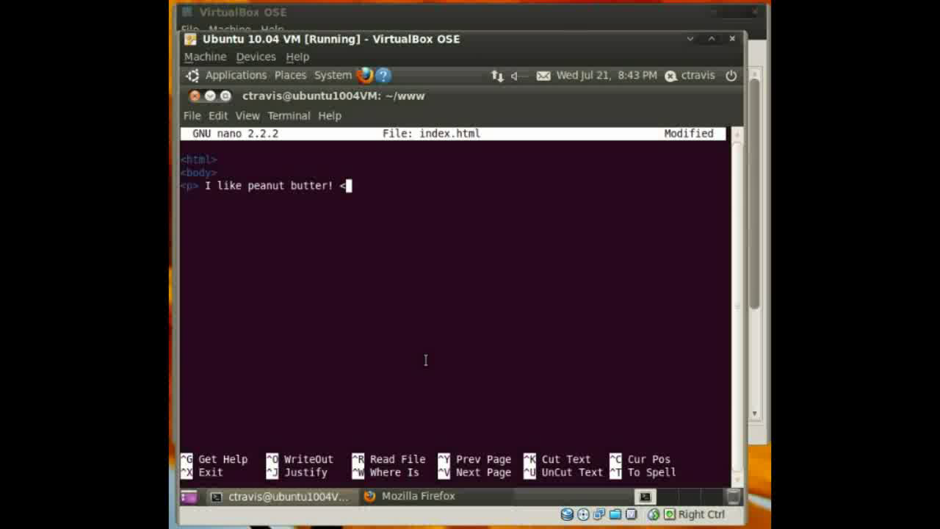
type("/p>")
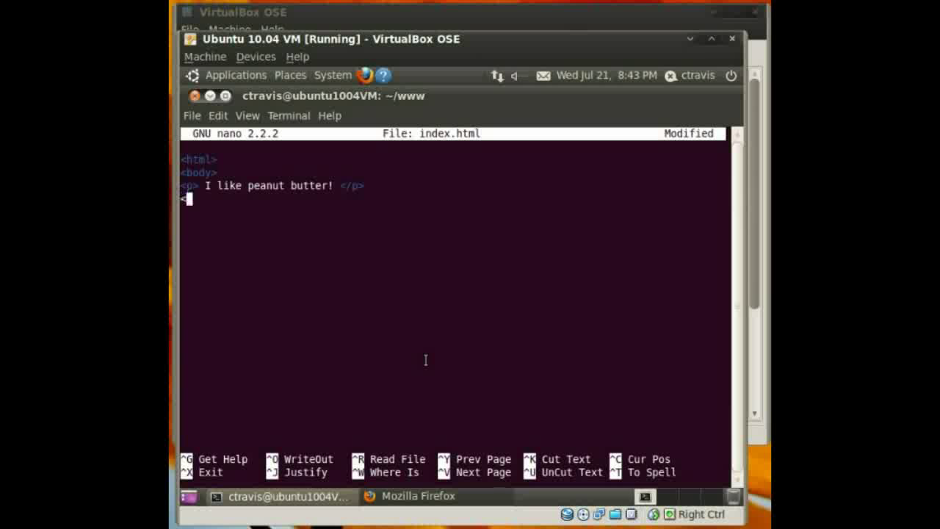
type("/body>")
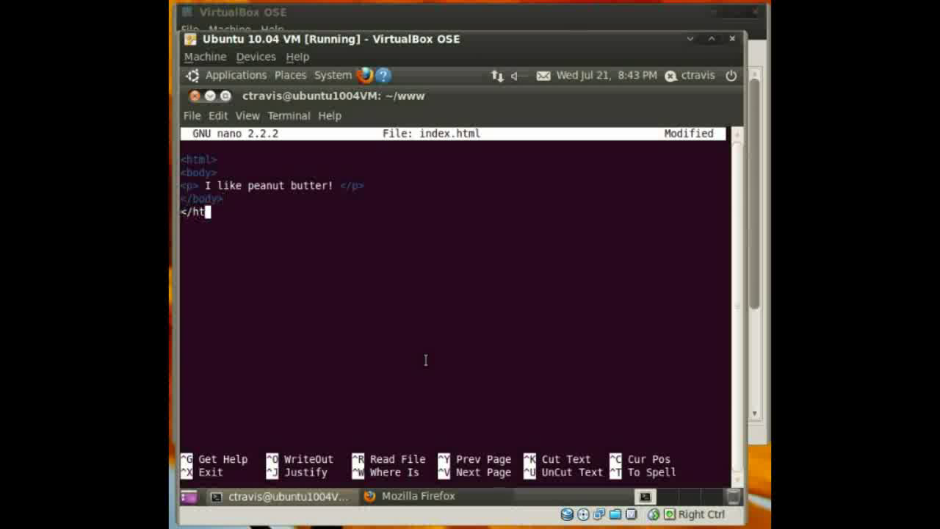
key("ctrl+x")
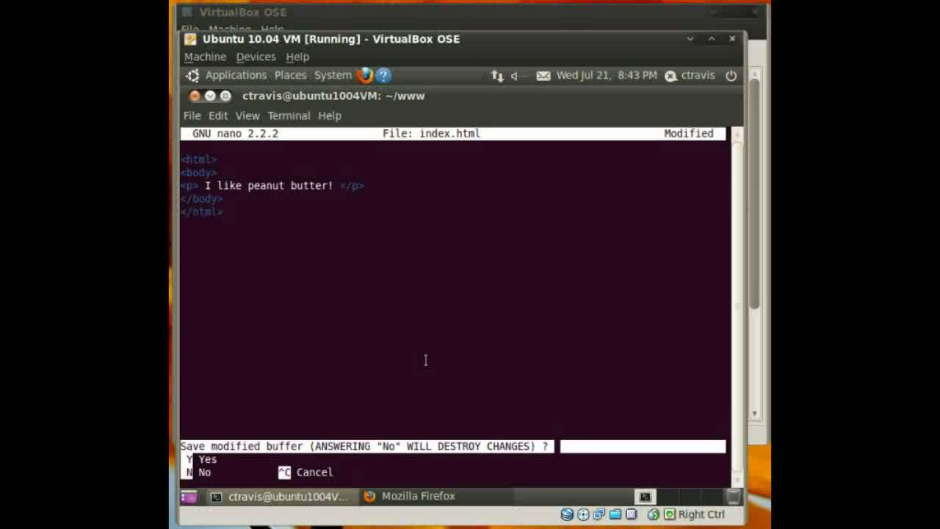
key("y")
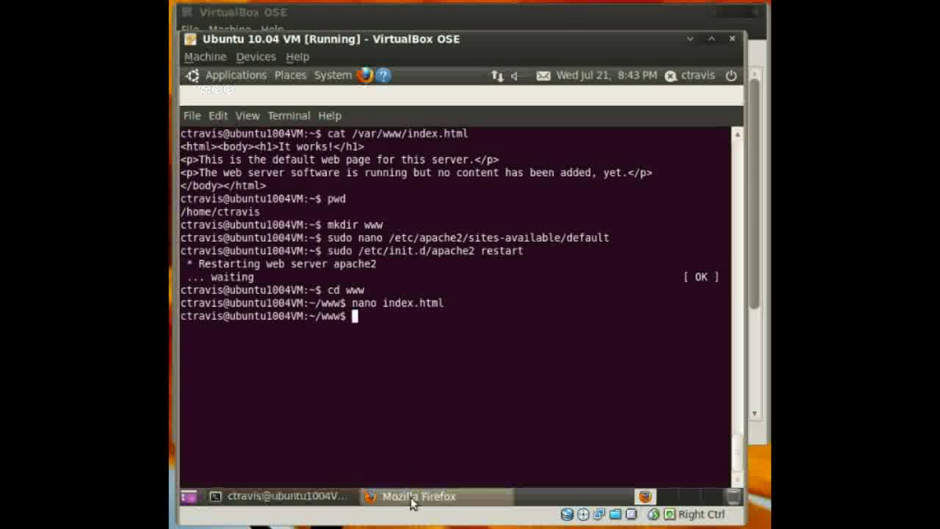
Step: View localhost in Firefox, select the 'I like peanut butter!' line, then return to the terminal
left_click(411, 496)
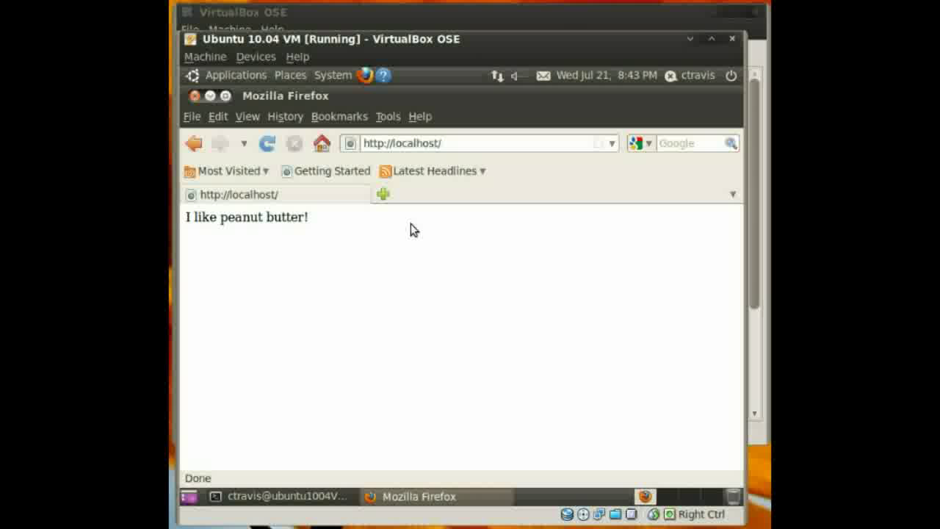
triple_click(247, 217)
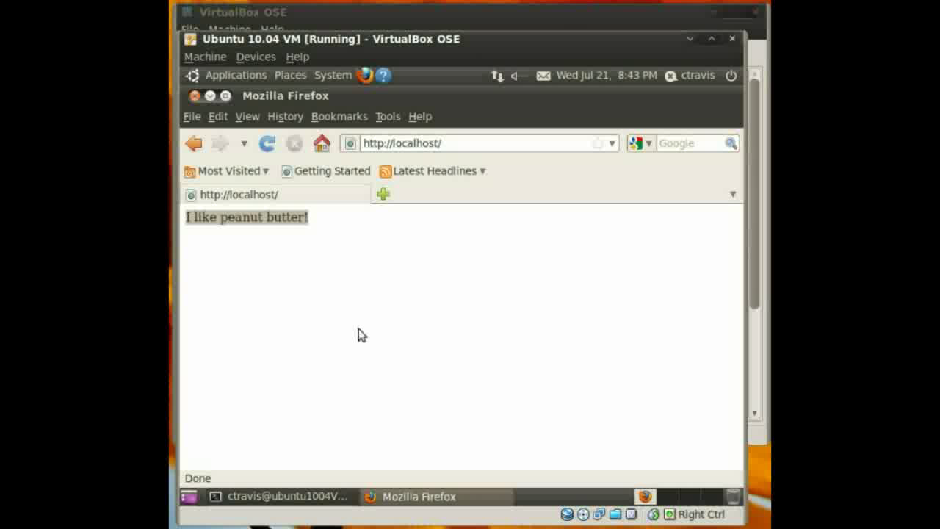
mouse_move(300, 490)
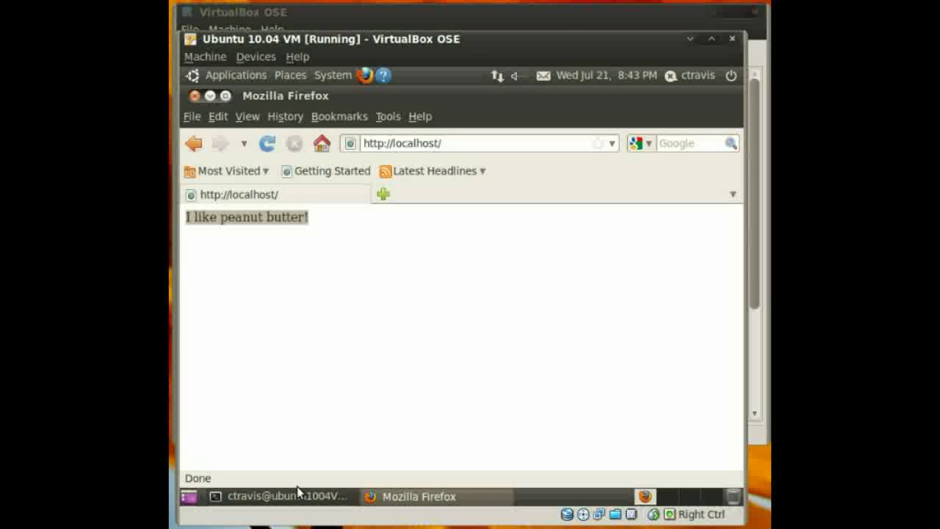
left_click(286, 496)
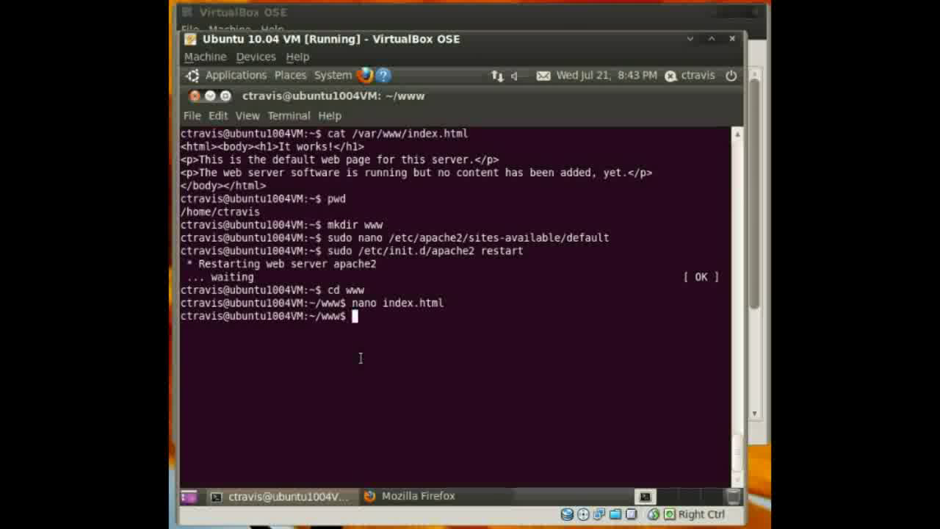